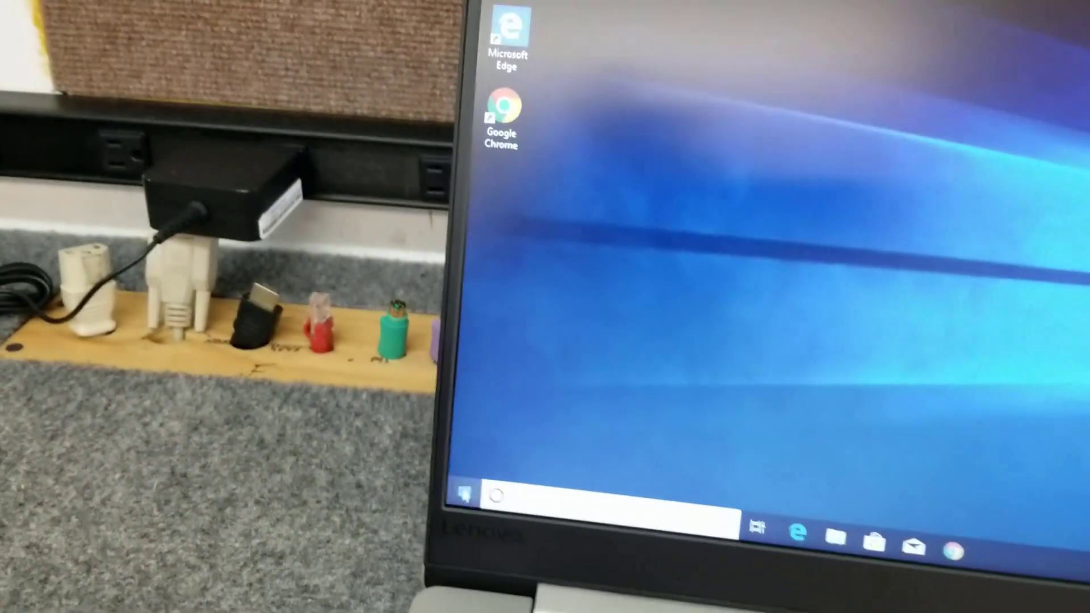
Step: Restart the laptop from Windows 10 to reach the BIOS setup utility
left_click(458, 485)
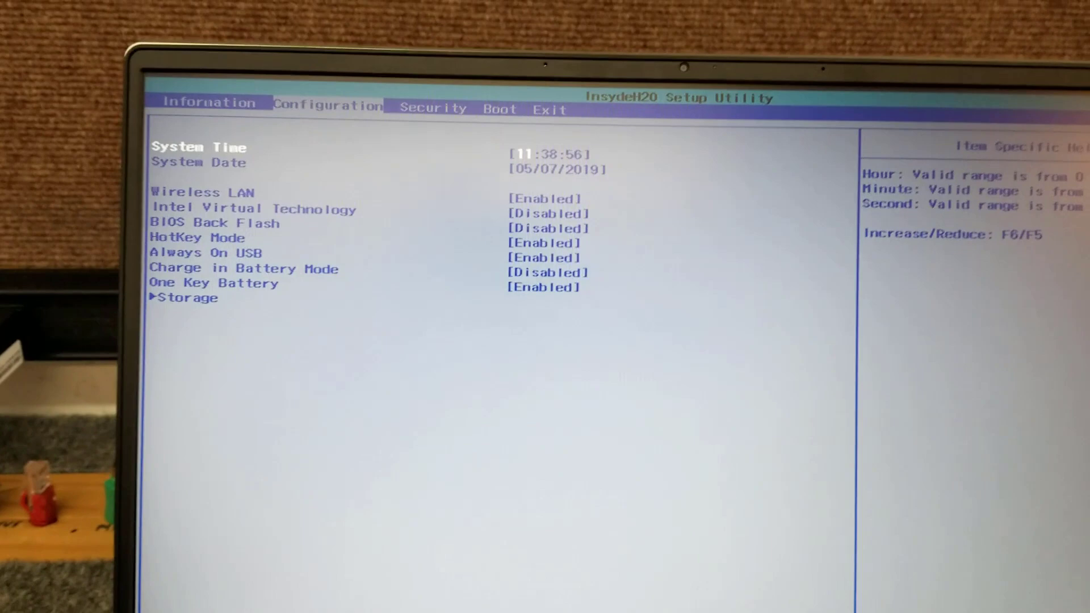
Step: Set HotKey Mode to Disabled on the Configuration page
left_click(198, 115)
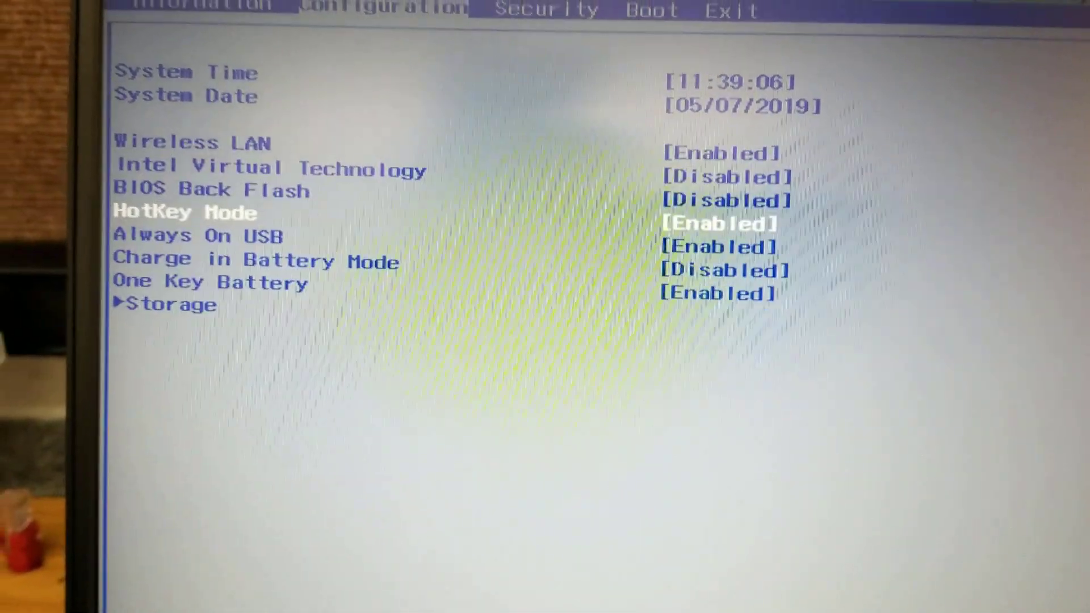
key("enter")
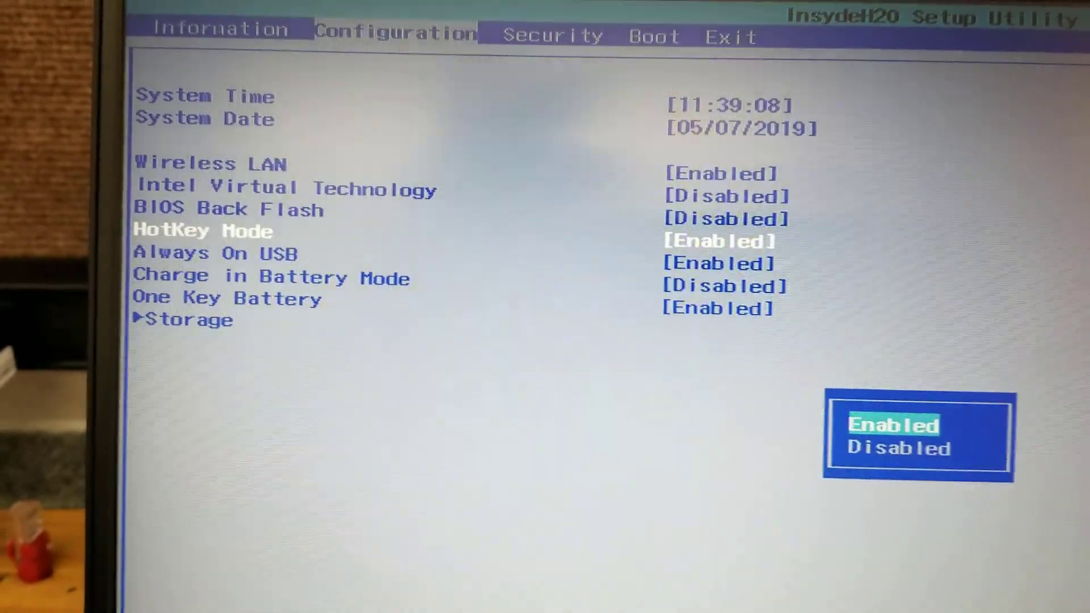
key("Down")
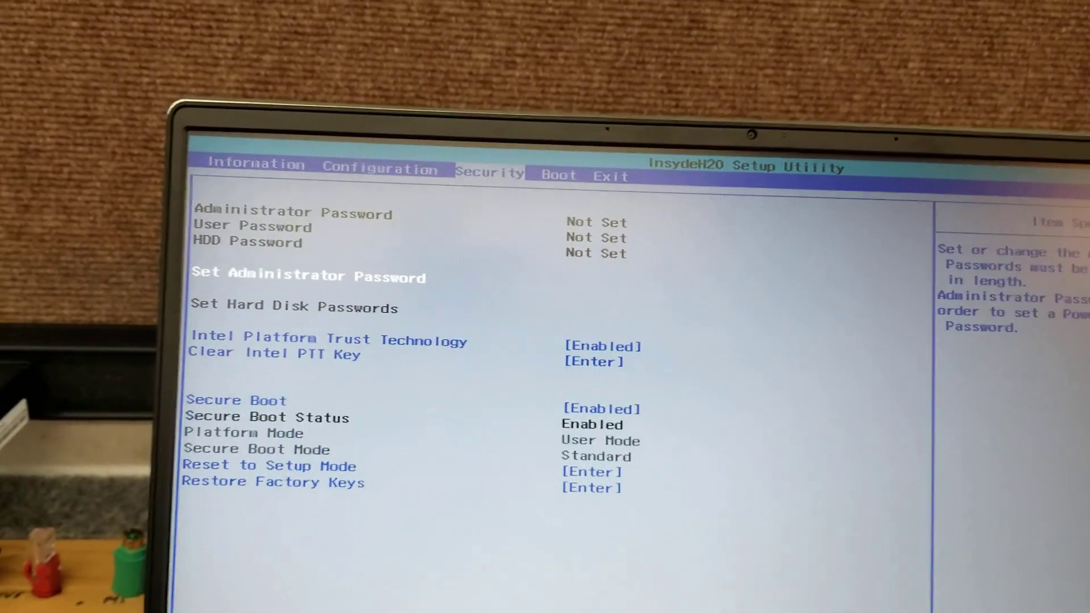
Step: Choose Exit Saving Changes on the Exit page, bringing up the confirmation prompt
left_click(624, 175)
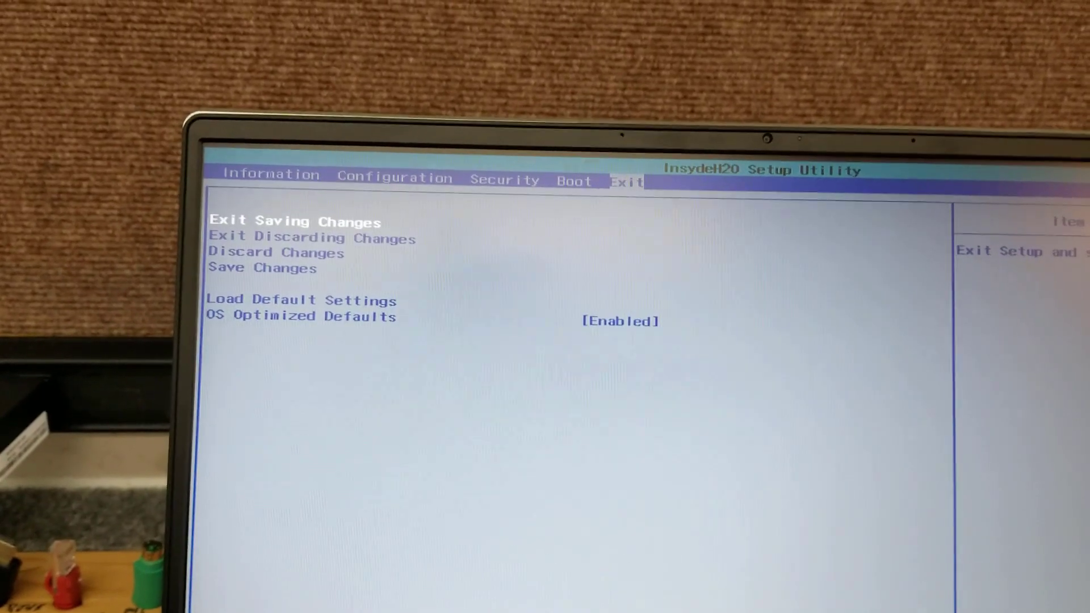
key("Enter")
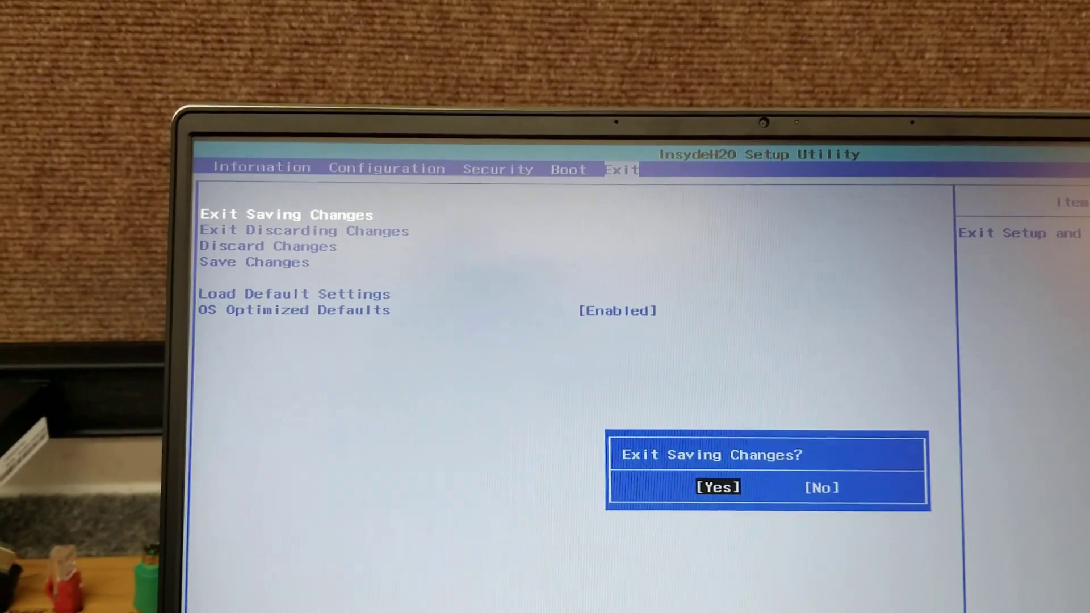